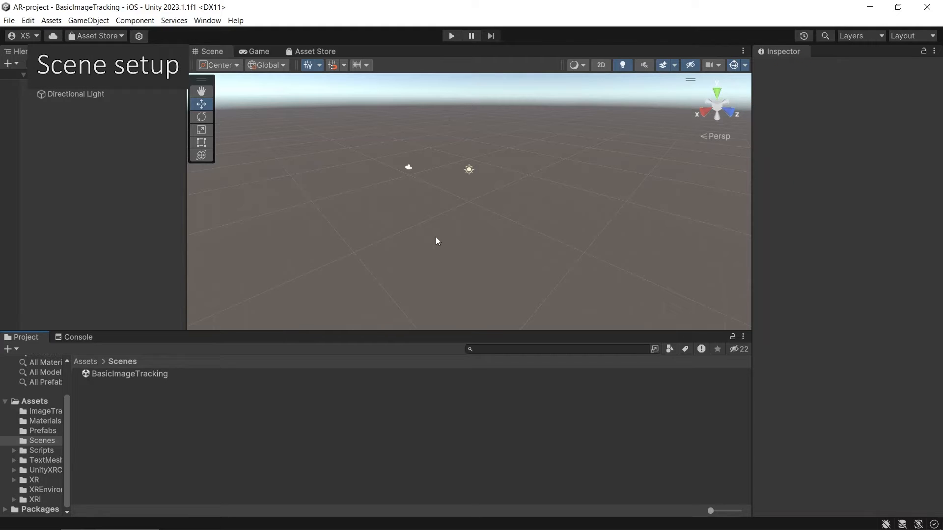
Step: Replace Main Camera with an XR Origin (Mobile AR) and AR Session, then select both
left_click(407, 167)
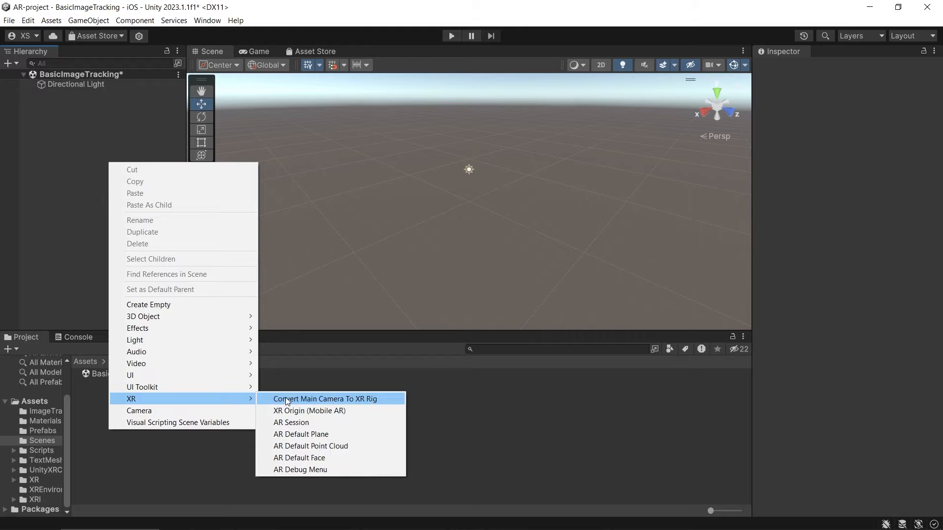
left_click(324, 398)
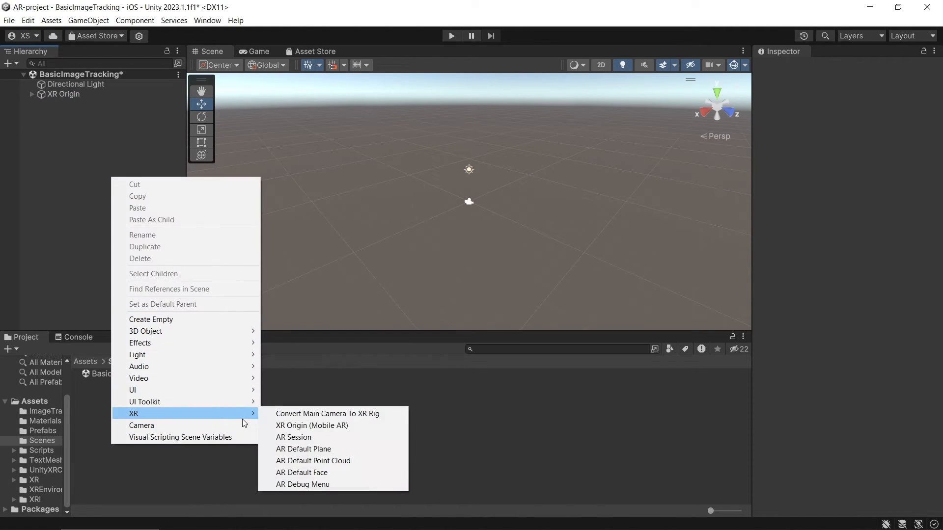
left_click(294, 437)
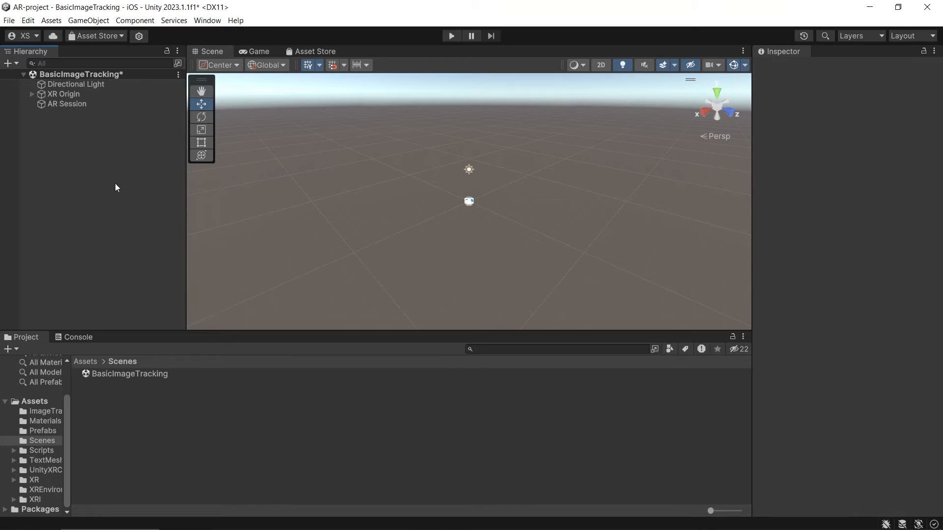
left_click(66, 103)
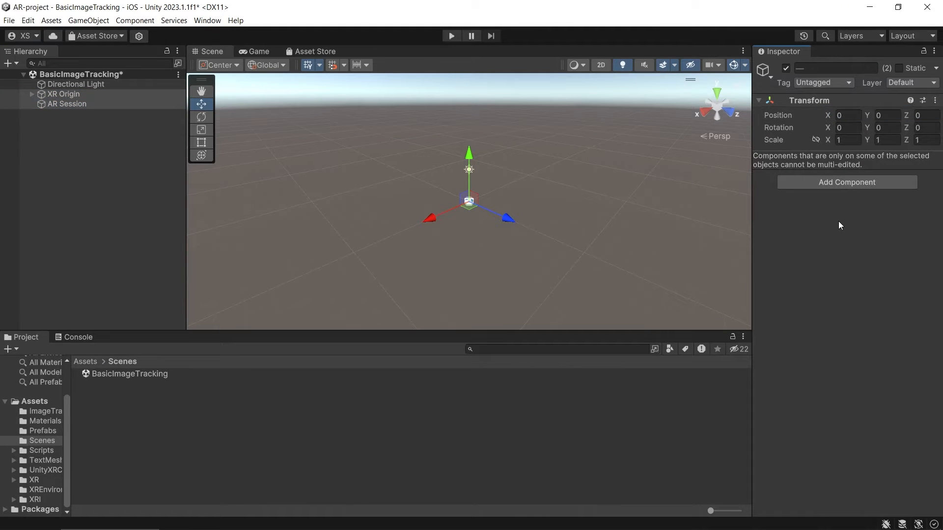
Step: Add an expanded AR Tracked Image Manager to XR Origin and open the ImageTracking folder
left_click(63, 94)
type("a")
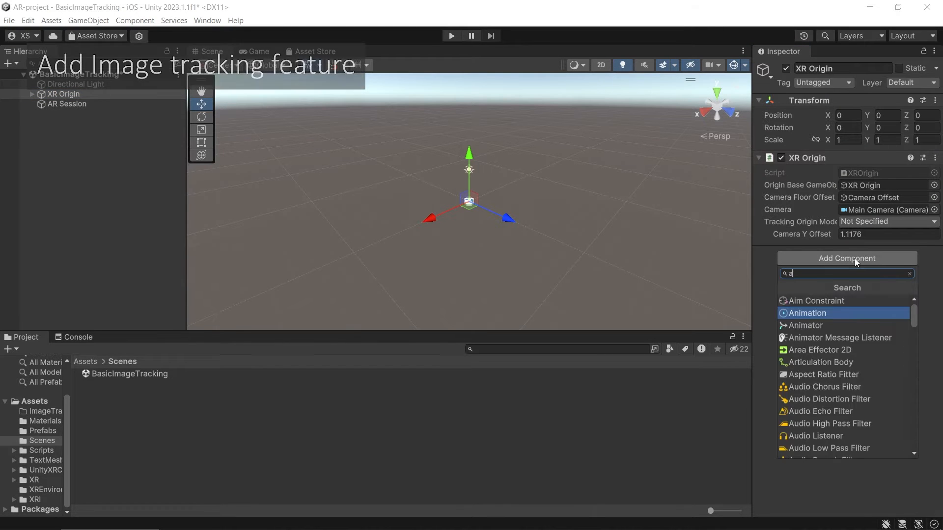
left_click(842, 313)
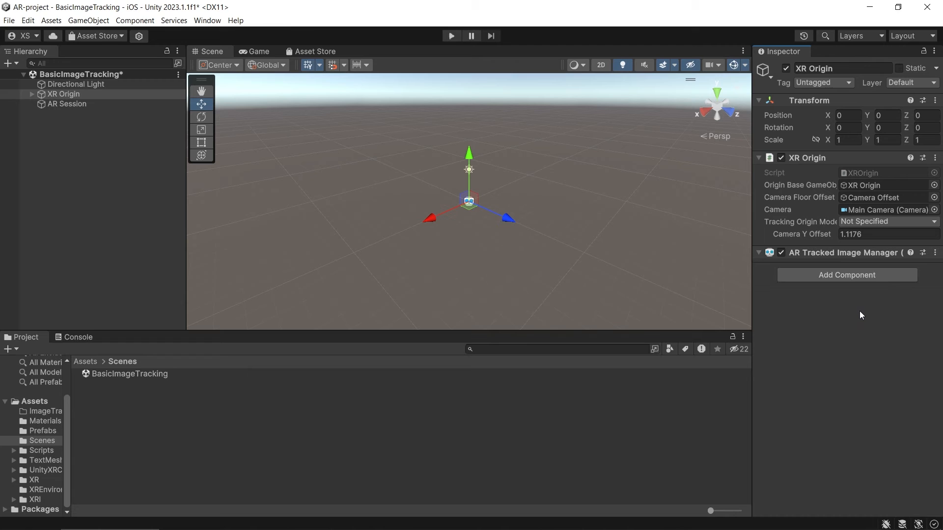
left_click(760, 252)
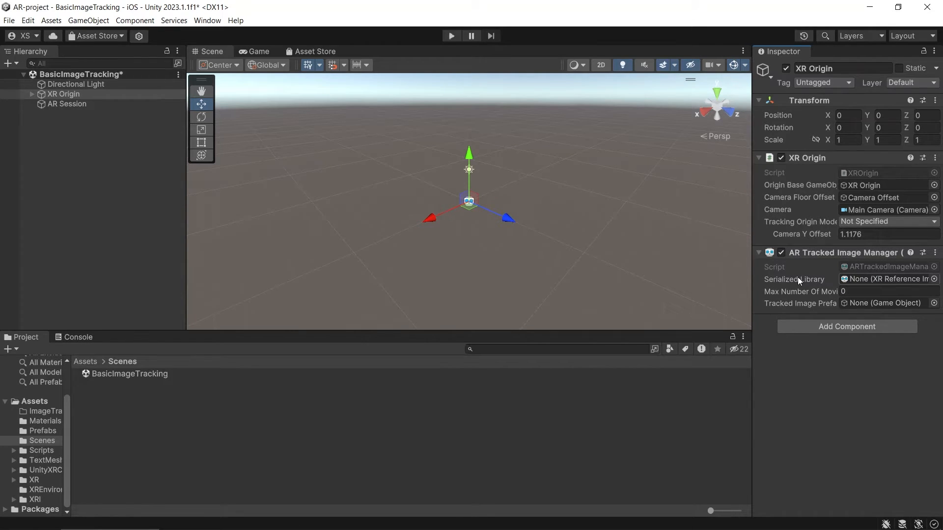
mouse_move(795, 279)
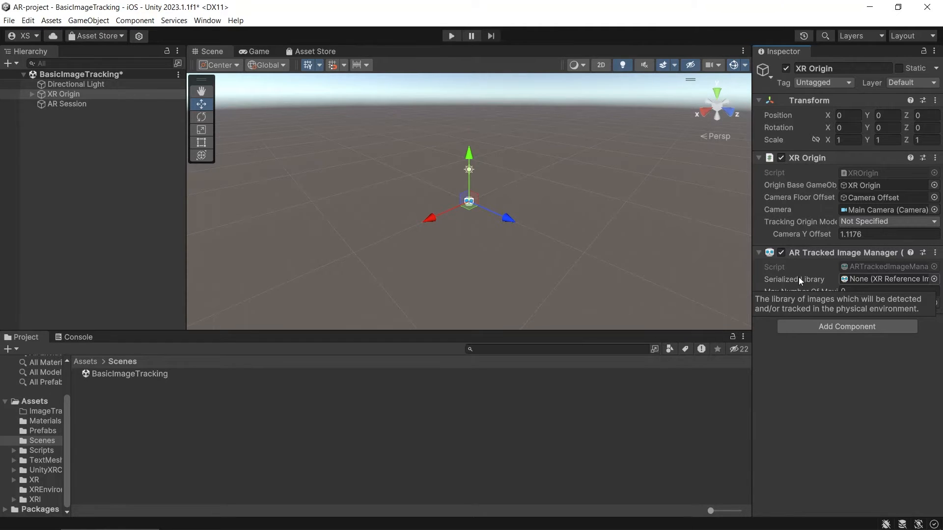
left_click(45, 412)
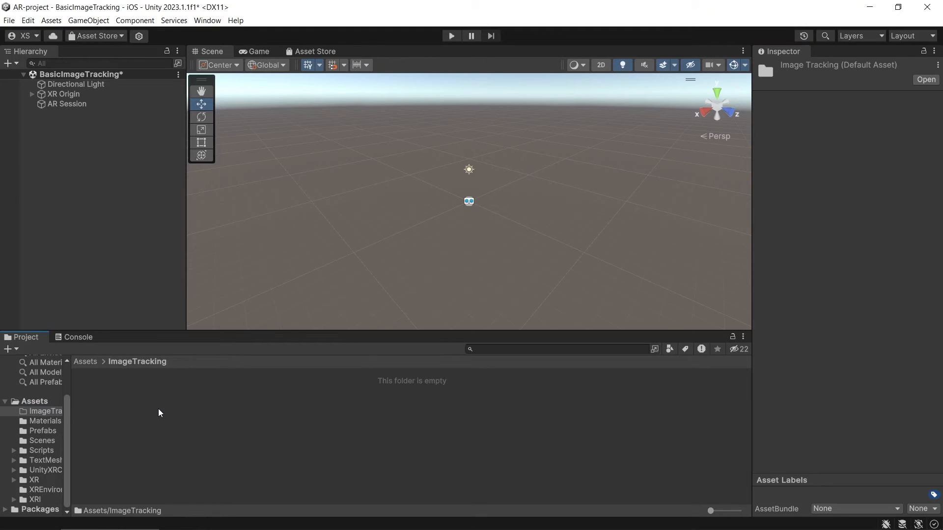
Step: Create a ReferenceImageLibrary beside the unitylogowhiteonblack image in ImageTracking, then select the library
right_click(159, 413)
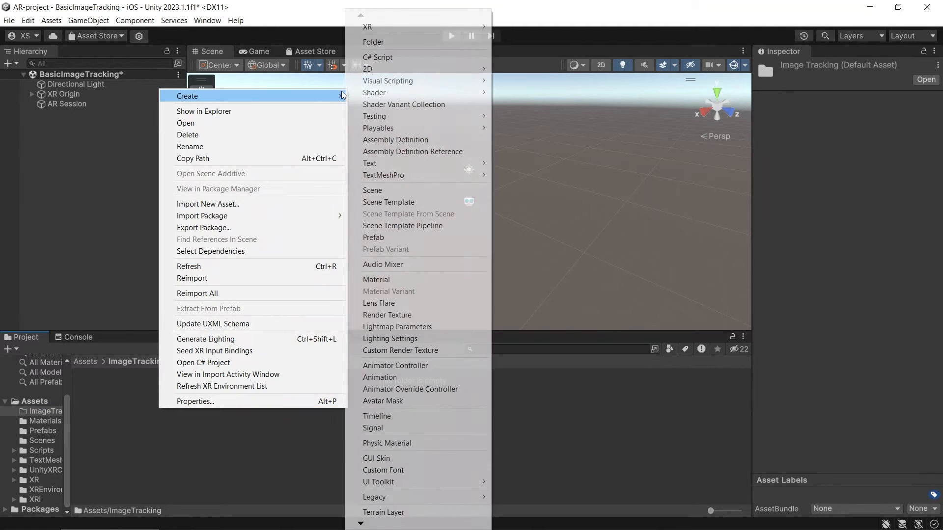
mouse_move(424, 26)
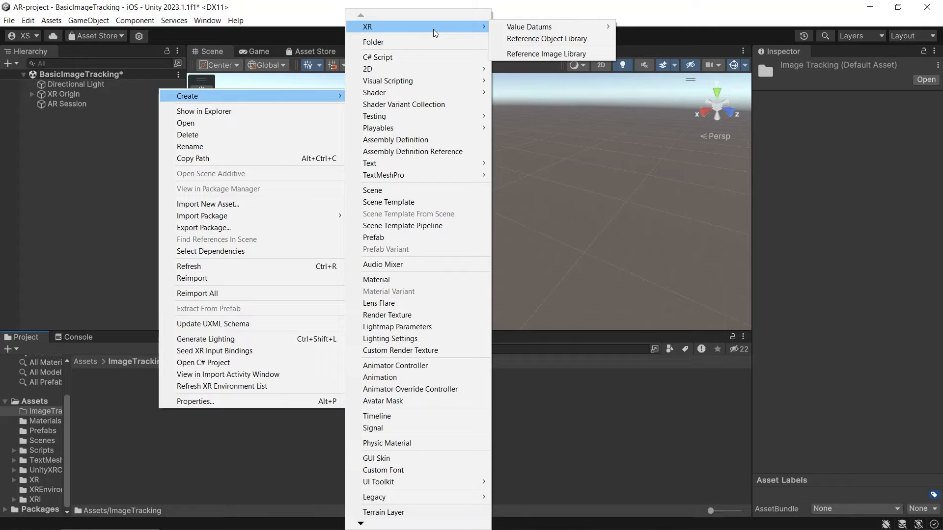
left_click(546, 54)
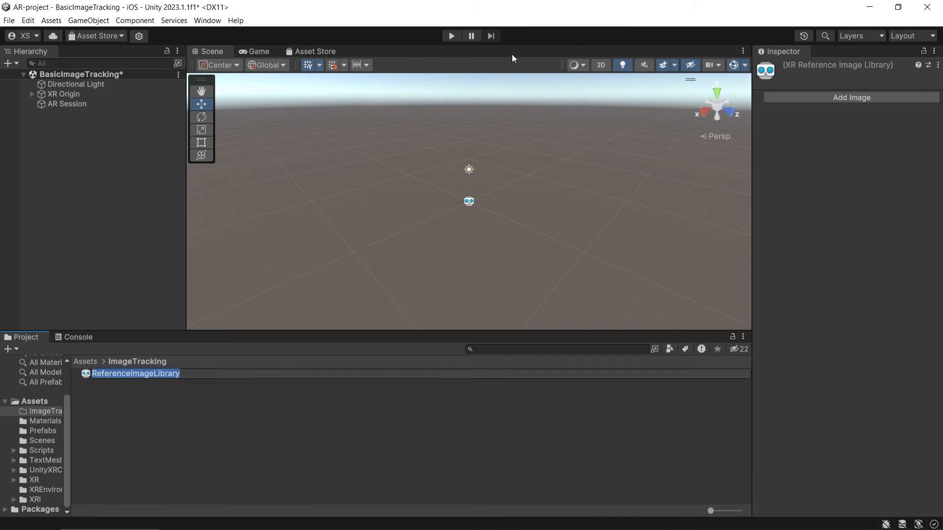
left_click(135, 373)
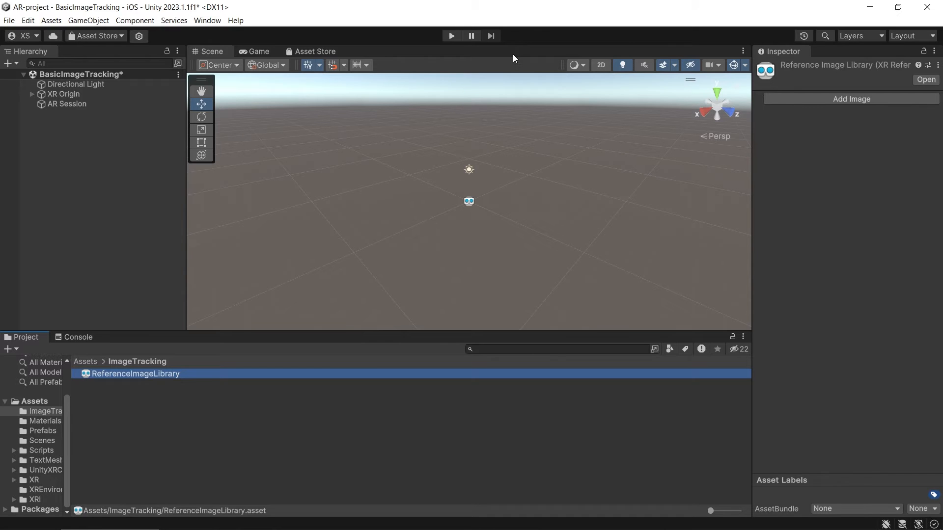
left_click(134, 384)
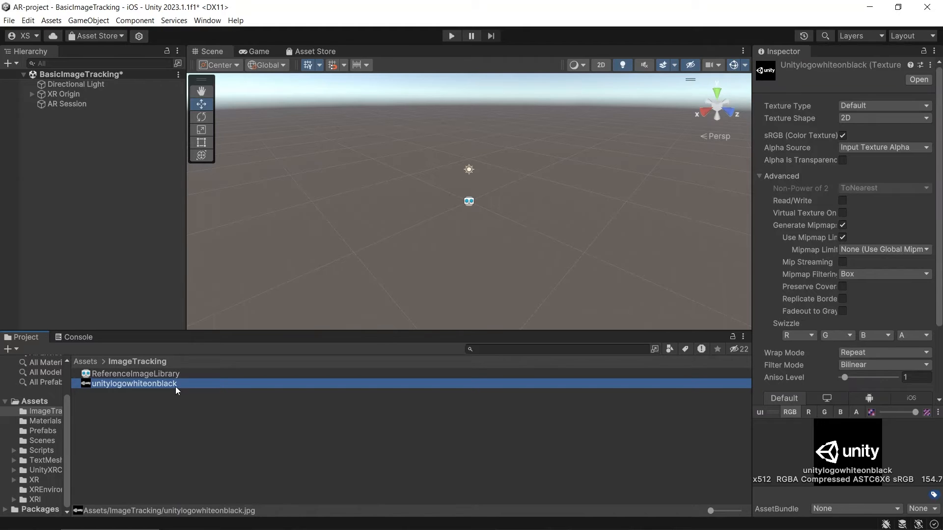
left_click(136, 373)
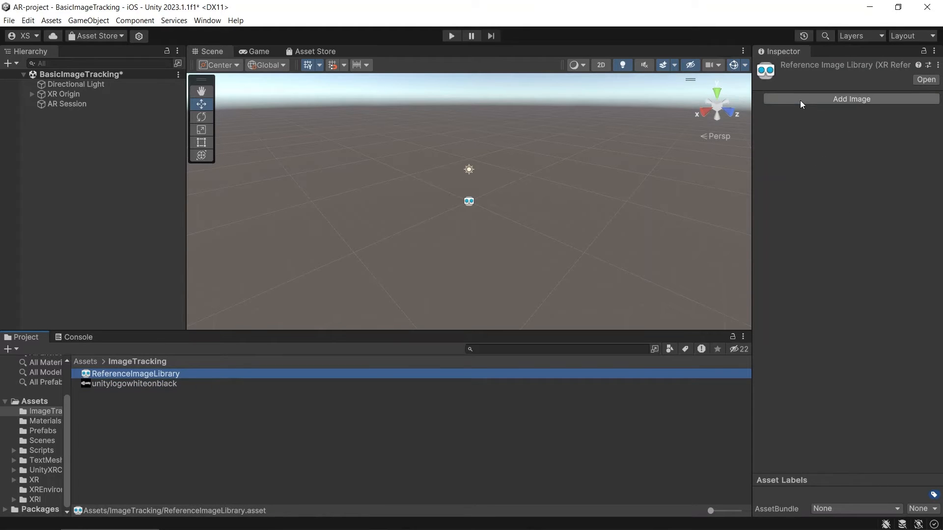
Step: Add a 'Logo' entry sized 0.1 x 0.1 m with Keep Texture at Runtime enabled
left_click(851, 98)
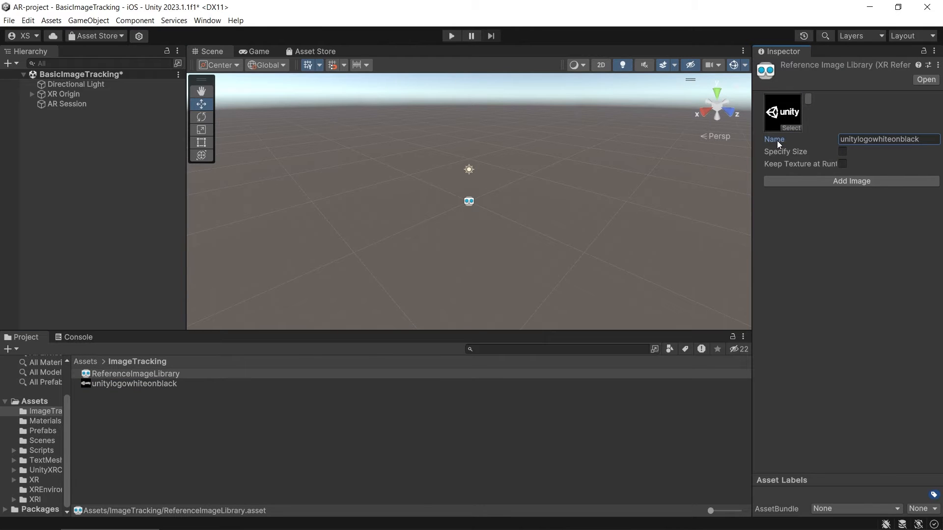
mouse_move(774, 138)
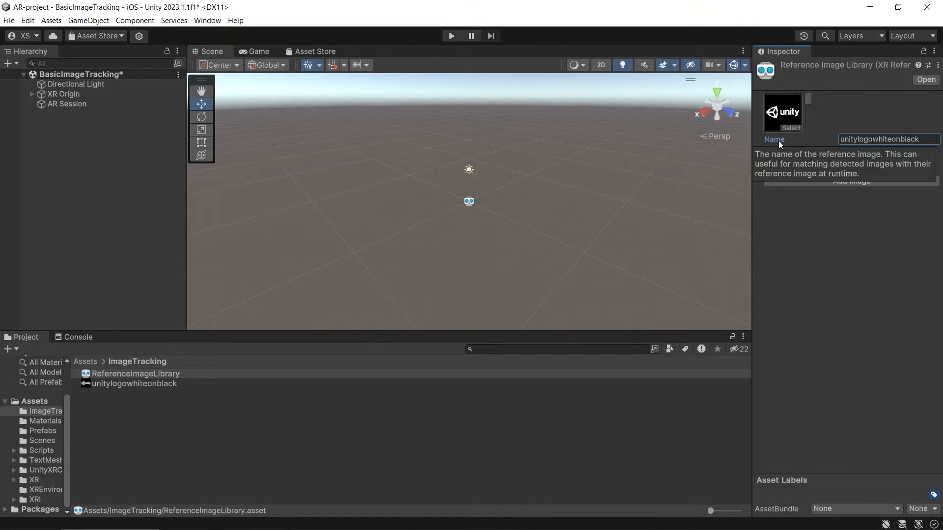
mouse_move(793, 143)
type("Logo")
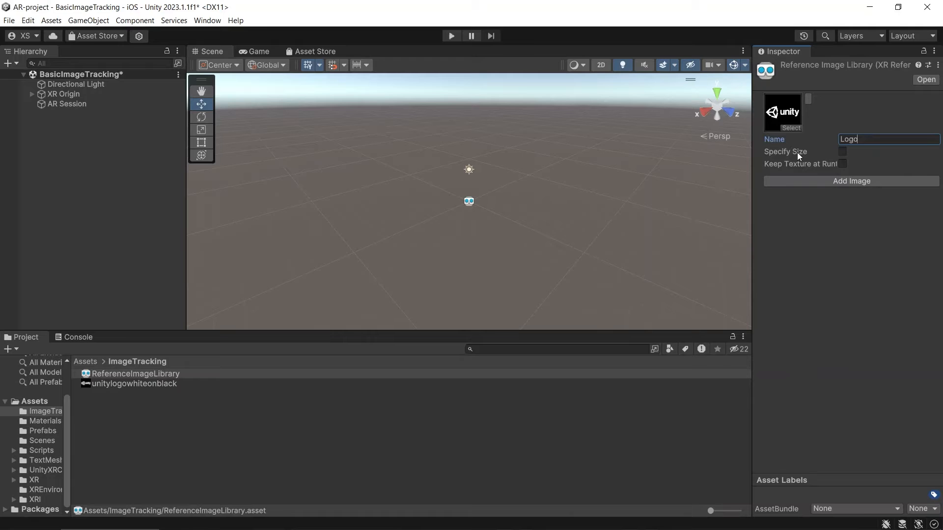
mouse_move(799, 151)
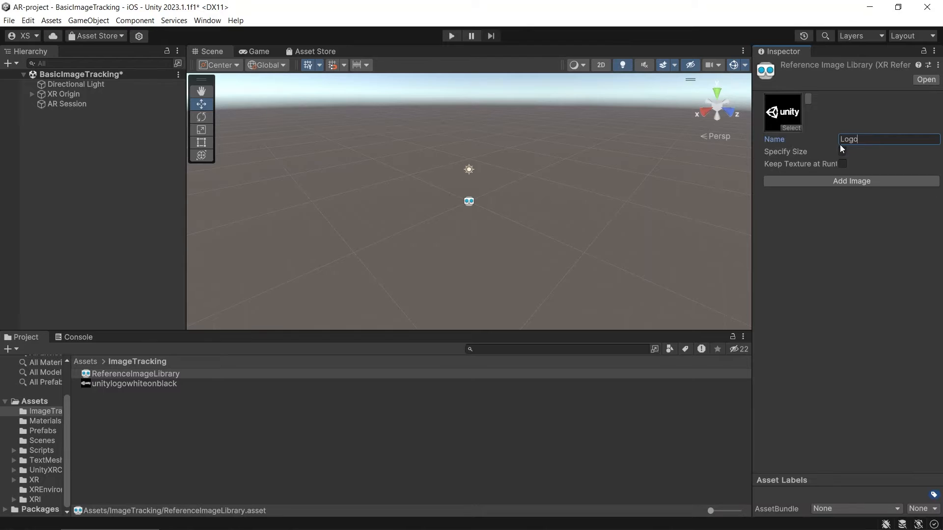
left_click(842, 151)
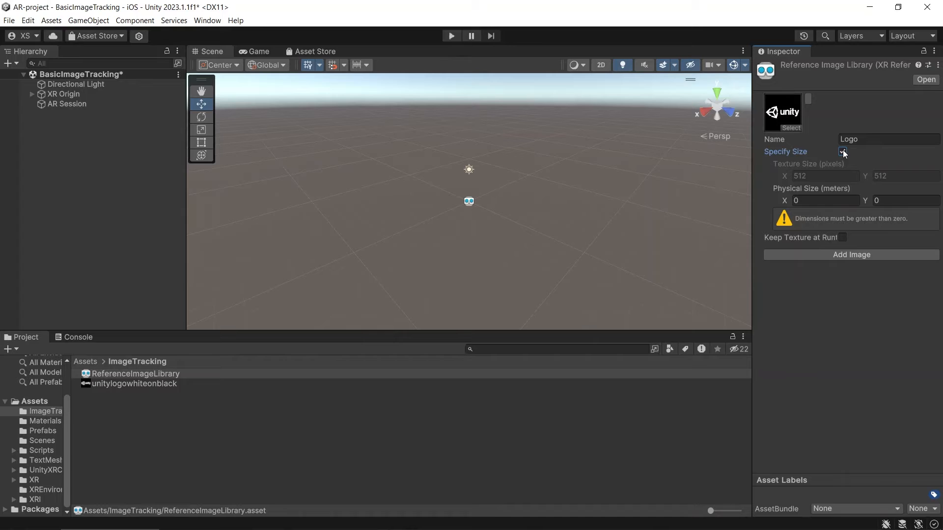
left_click(824, 201)
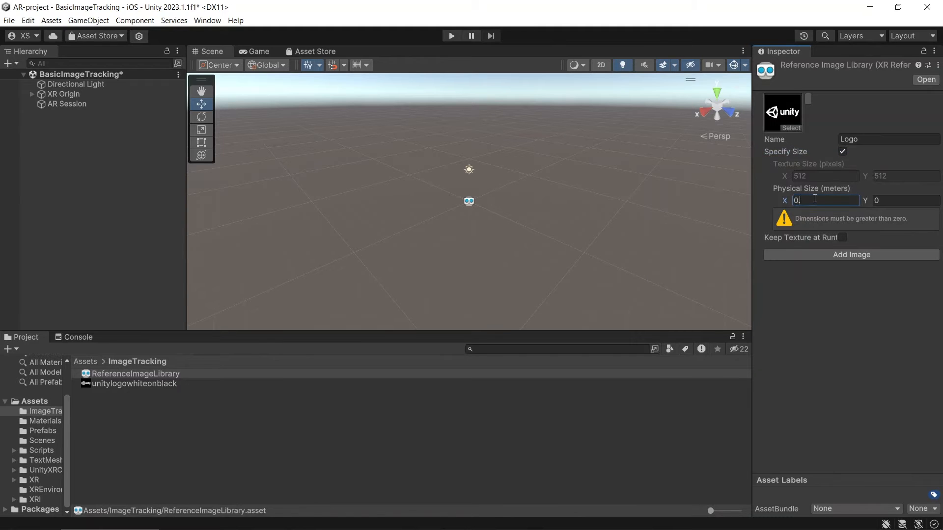
type("0.1")
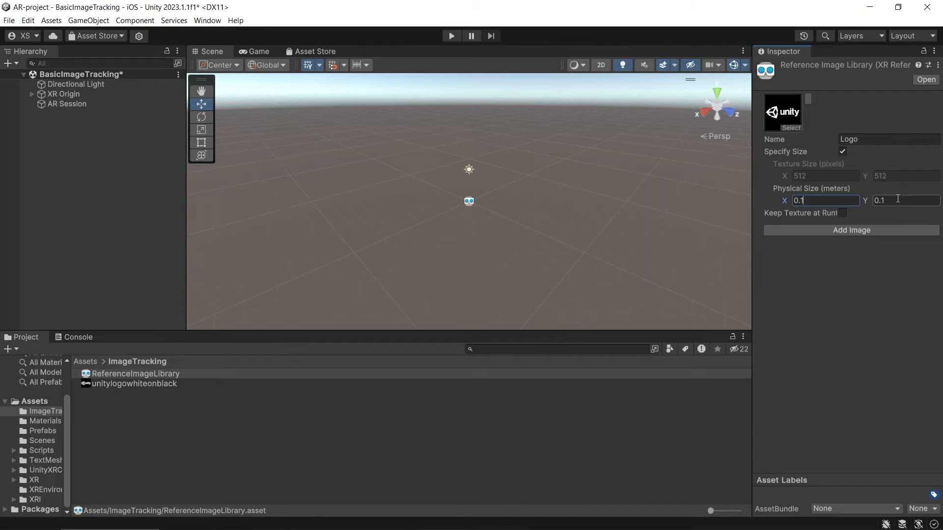
left_click(843, 212)
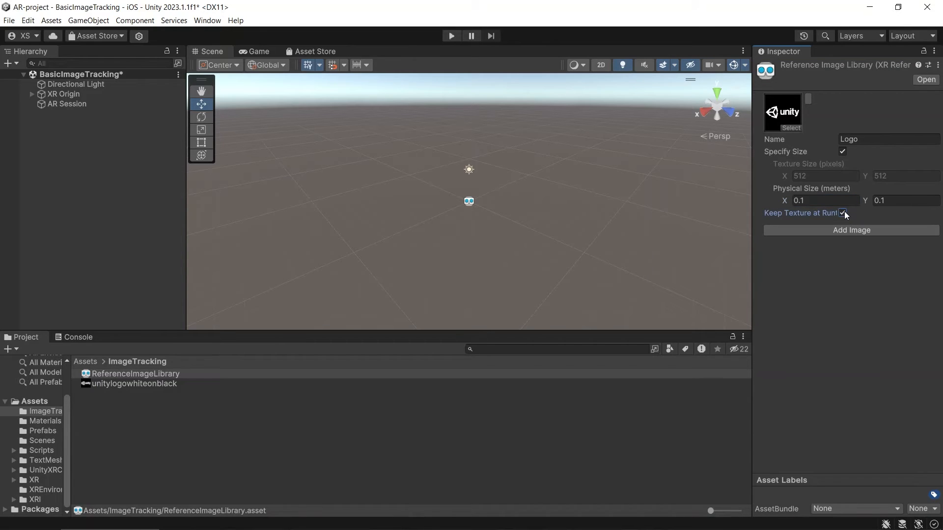
mouse_move(818, 213)
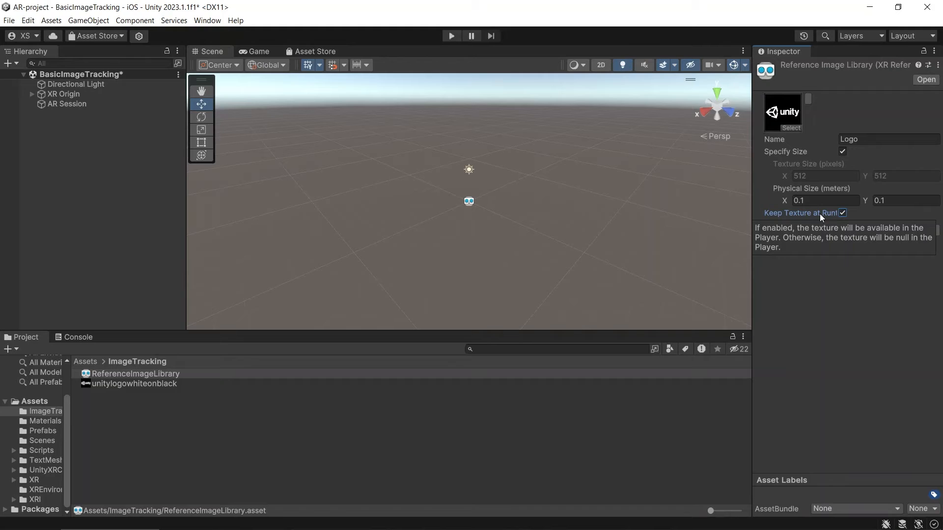
mouse_move(820, 218)
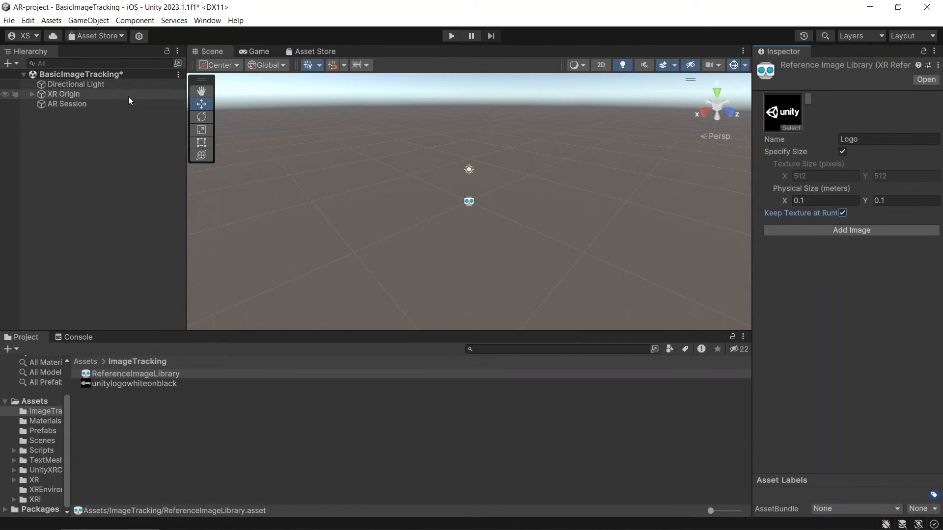
left_click(63, 94)
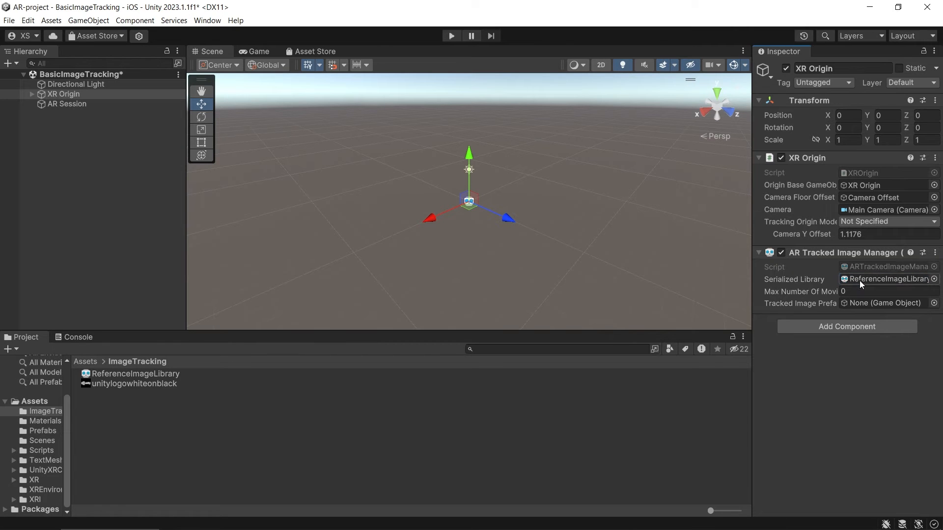
mouse_move(807, 295)
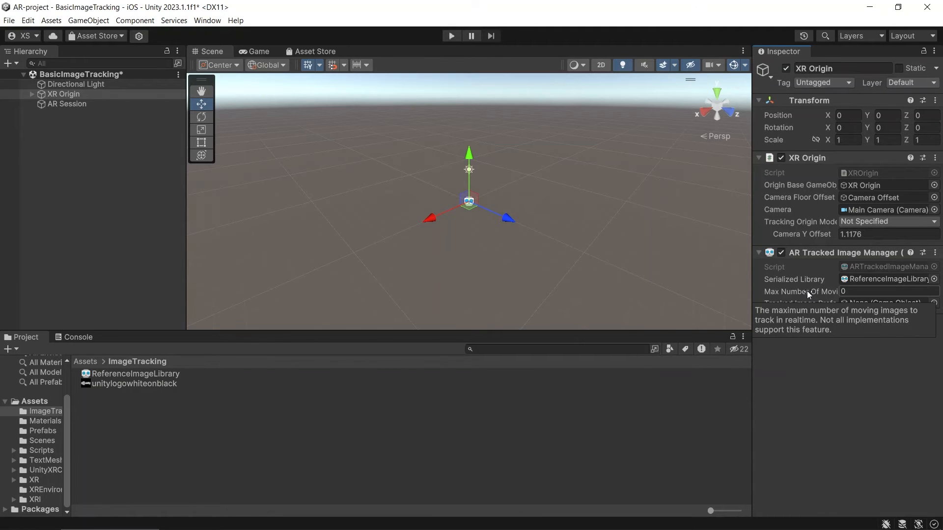
mouse_move(809, 304)
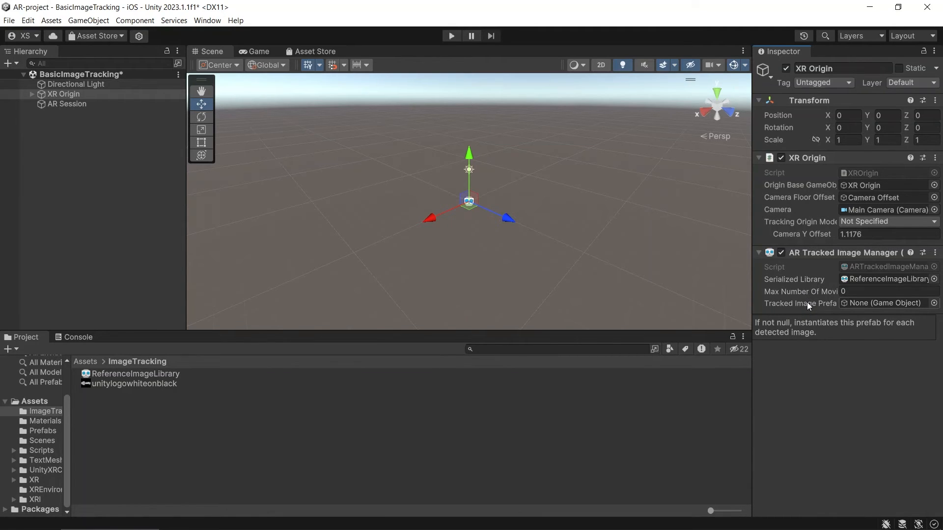
Step: Select XR Origin to review its AR Tracked Image Manager before opening ARPrefab
left_click(64, 94)
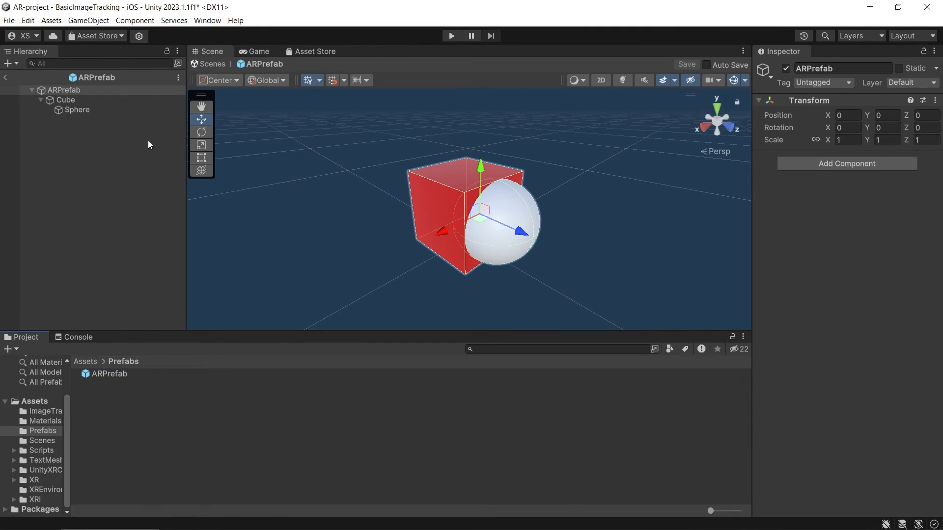
Step: Inspect the prefab's Sphere, return to BasicImageTracking, and open the ARCore augmented images docs
left_click(79, 110)
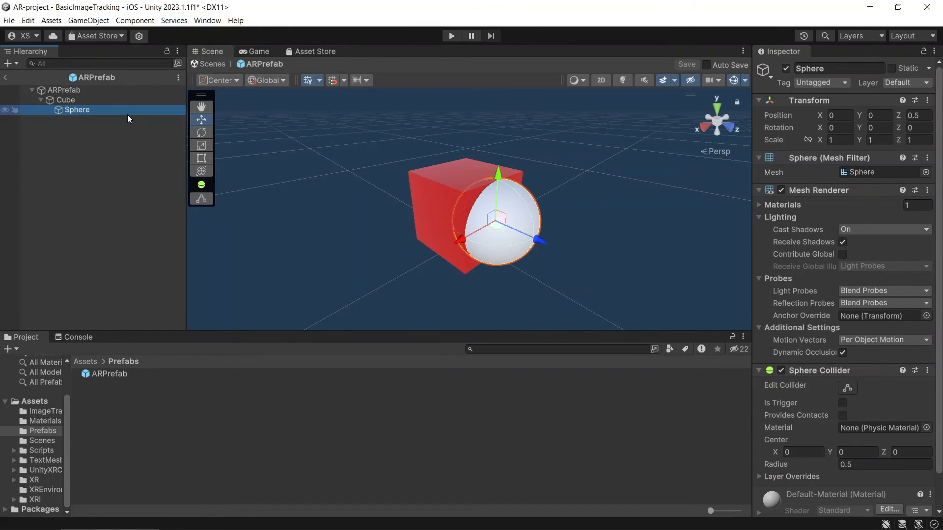
left_click(5, 77)
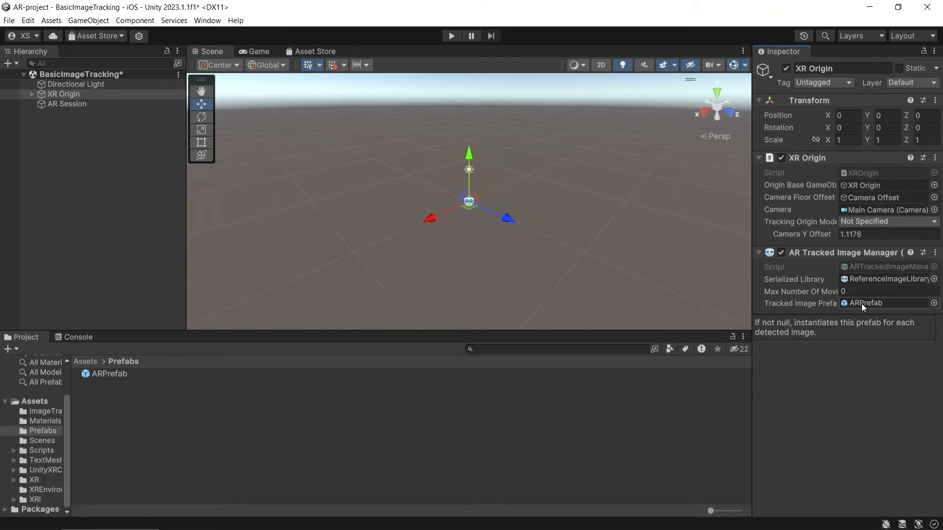
left_click(450, 35)
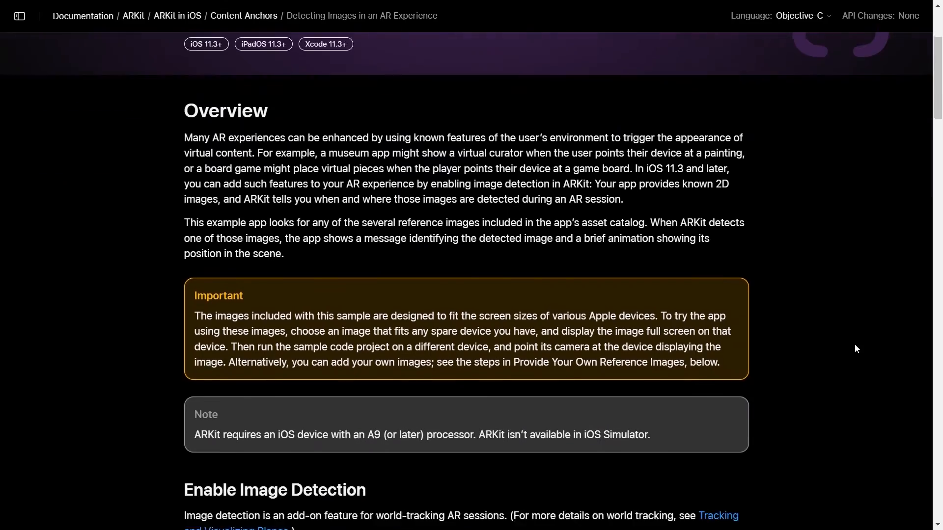
scroll("down", 3)
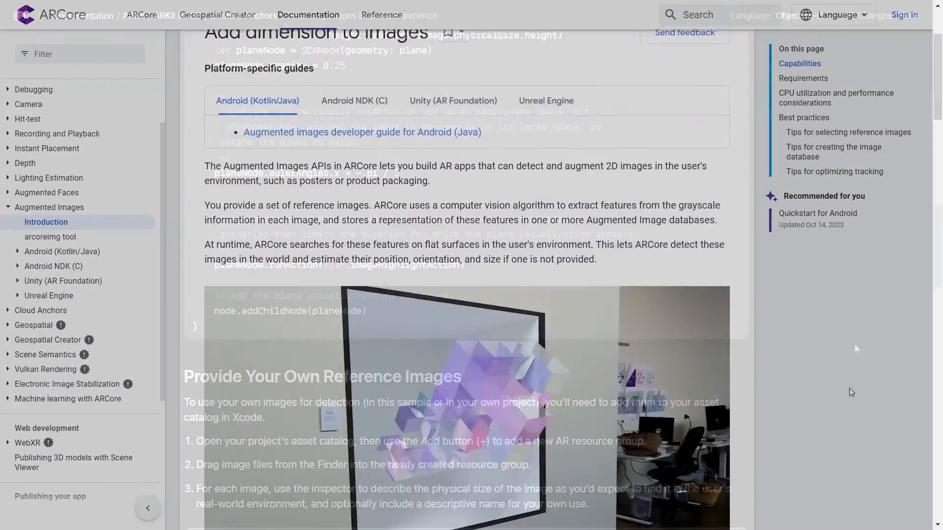
Step: Scroll the Augmented Images introduction through Requirements, Best practices and tracking tips
scroll("down", 3)
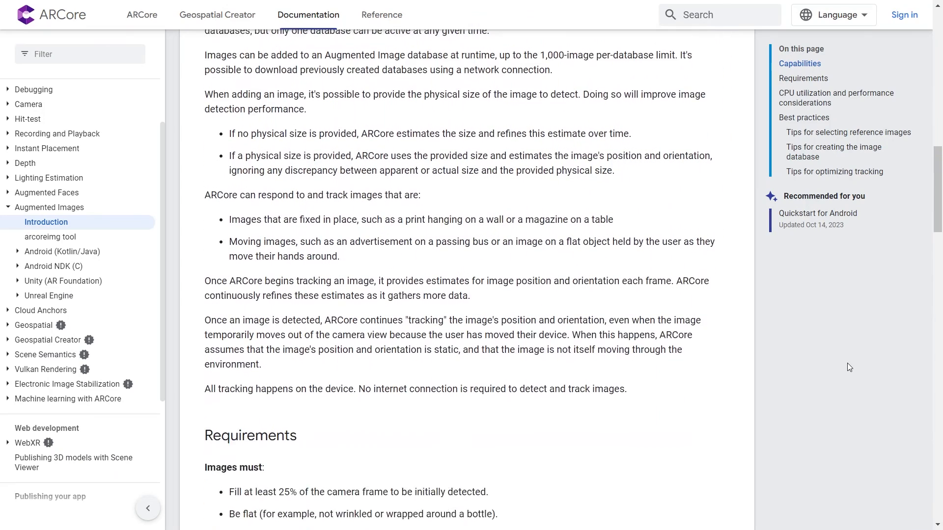
scroll("down", 3)
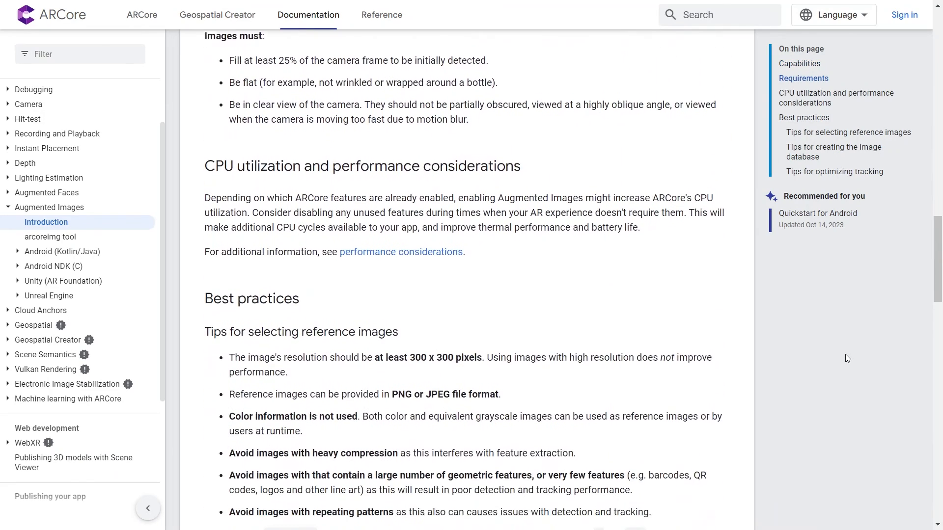
scroll("down", 3)
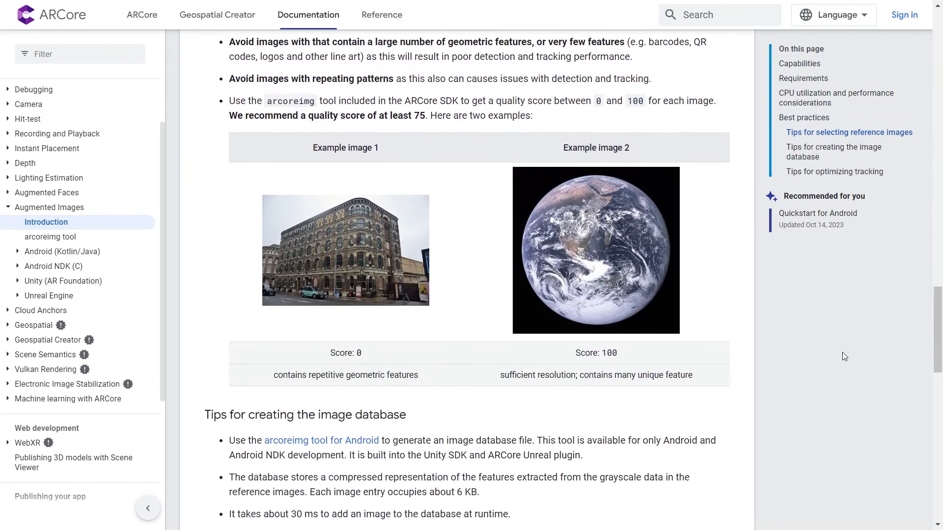
scroll("down", 3)
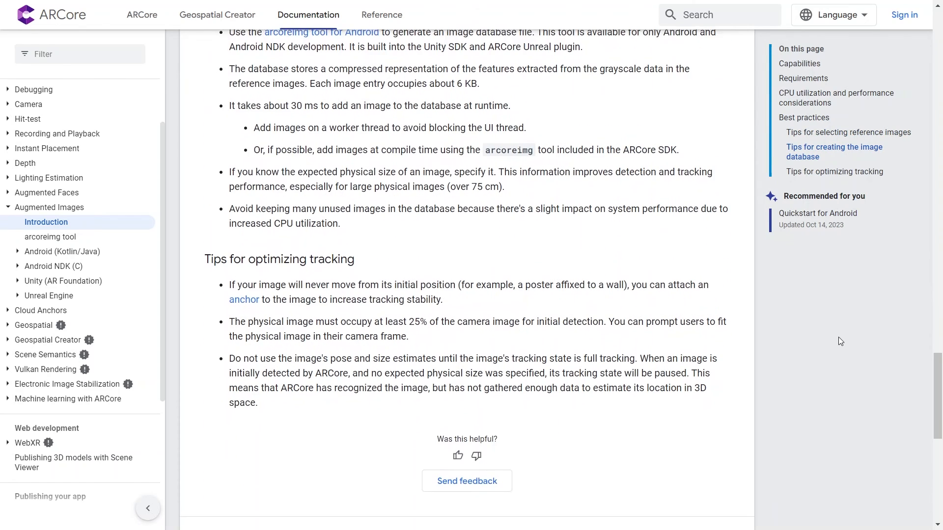